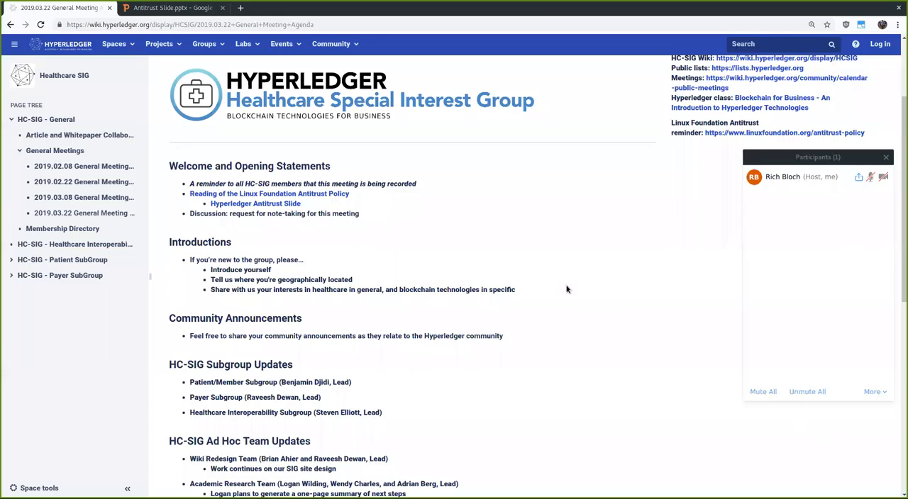
mouse_move(696, 466)
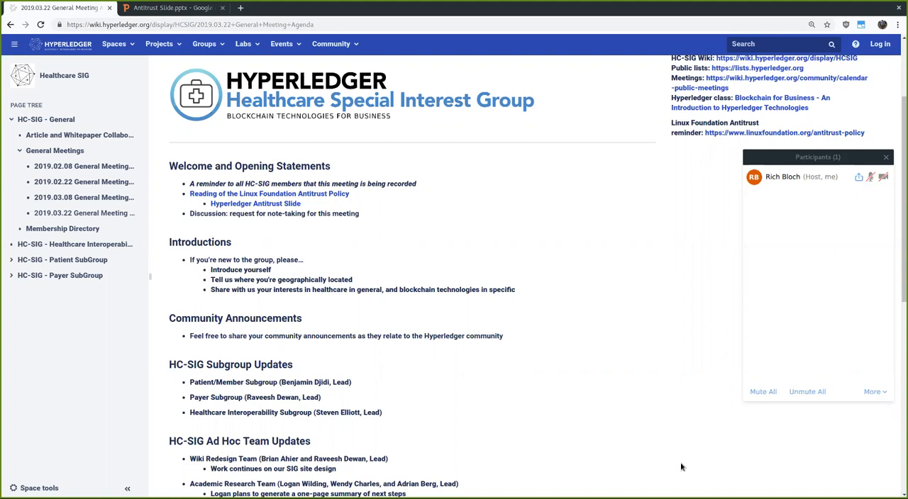
mouse_move(674, 422)
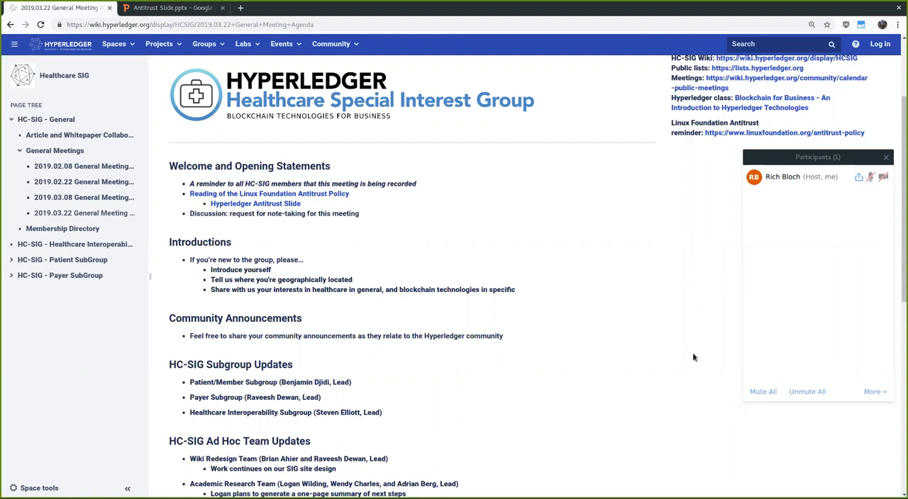
mouse_move(162, 181)
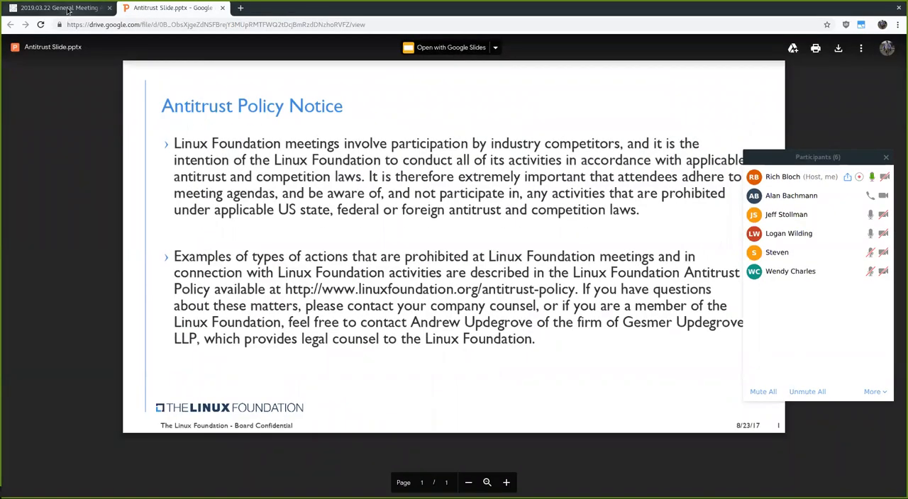
Switch from the Antitrust Policy Notice slide back to the HC-SIG meeting agenda wiki page
left_click(57, 9)
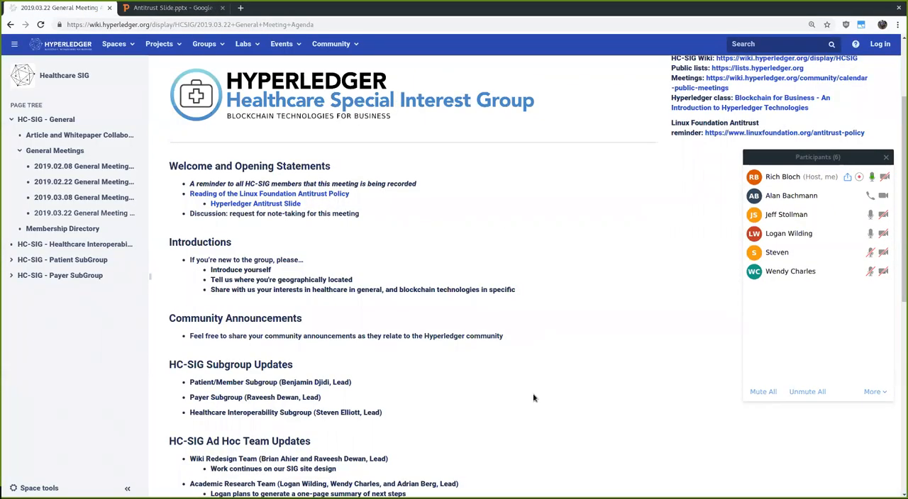
mouse_move(505, 323)
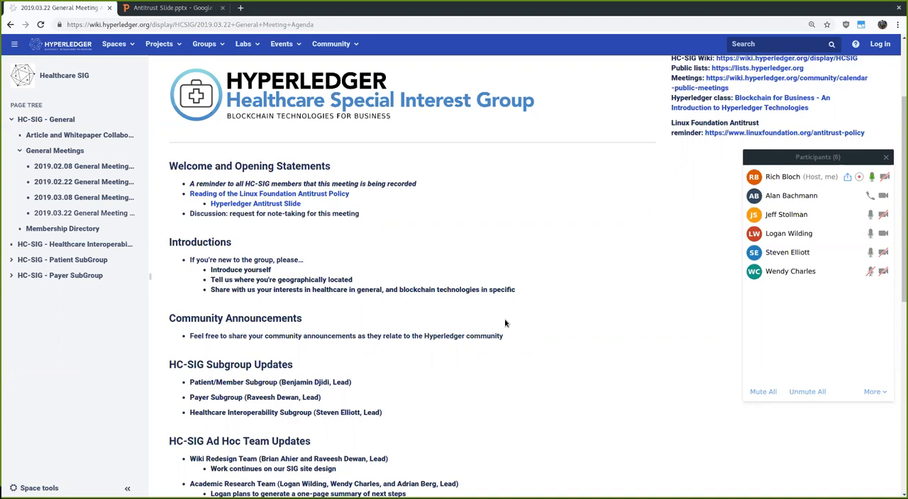
mouse_move(520, 332)
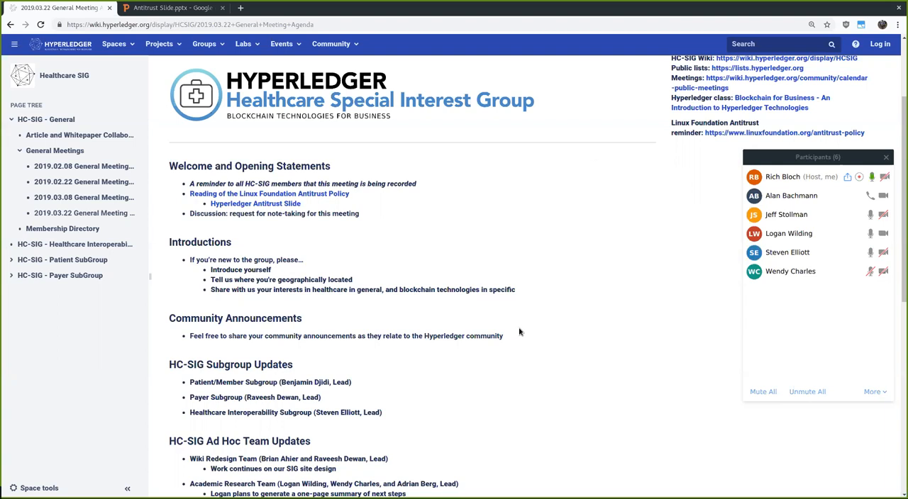
mouse_move(514, 332)
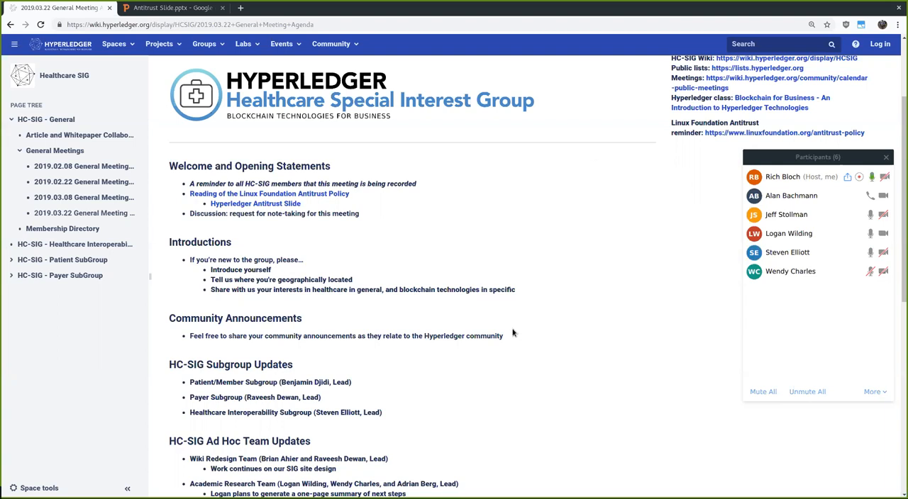
scroll("down", 3)
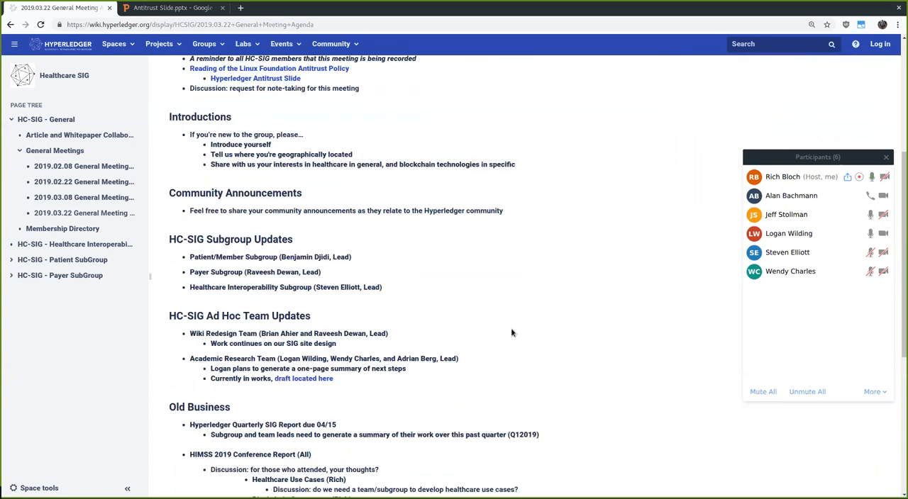
scroll("down", 3)
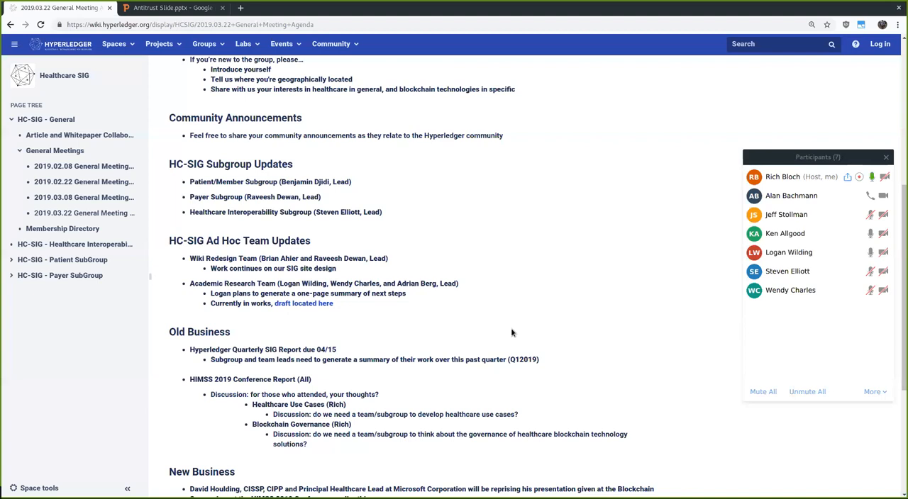
mouse_move(532, 363)
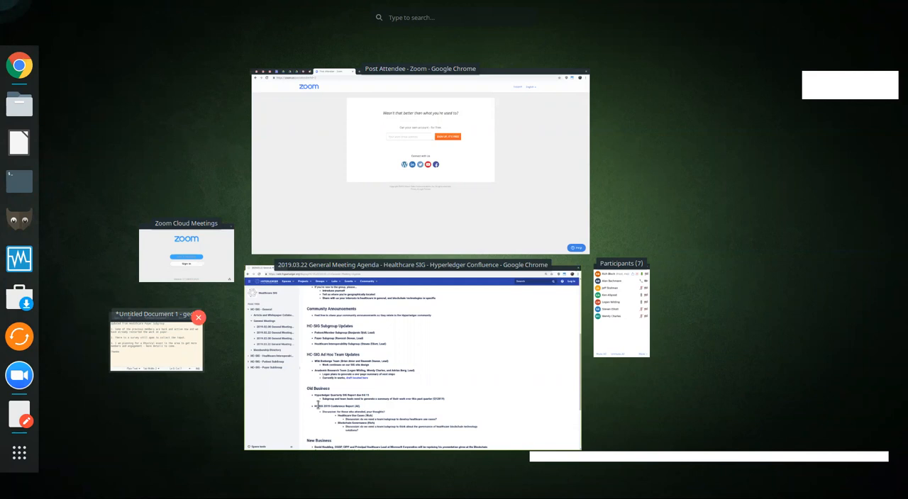
mouse_move(369, 412)
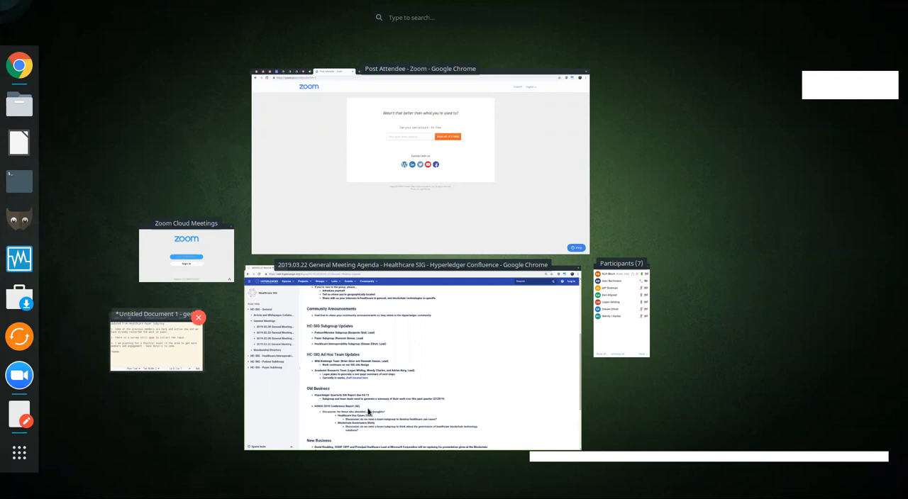
mouse_move(440, 369)
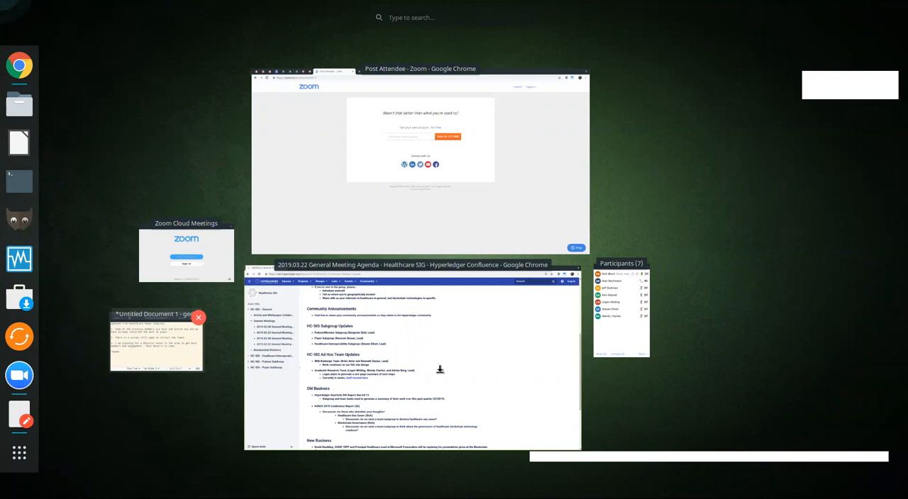
mouse_move(378, 352)
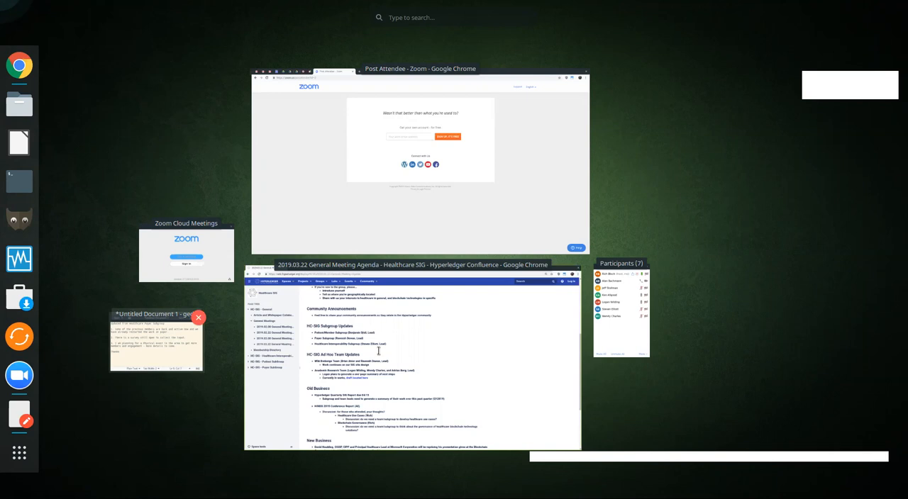
mouse_move(523, 191)
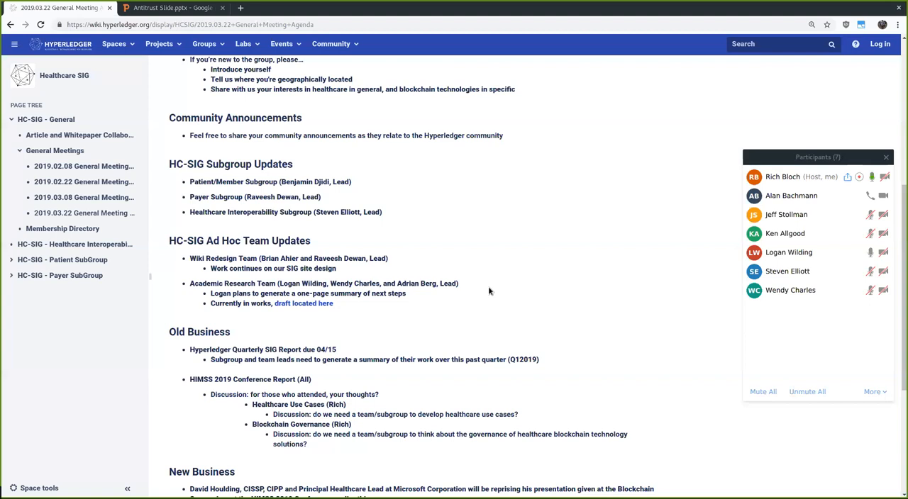
scroll("down", 3)
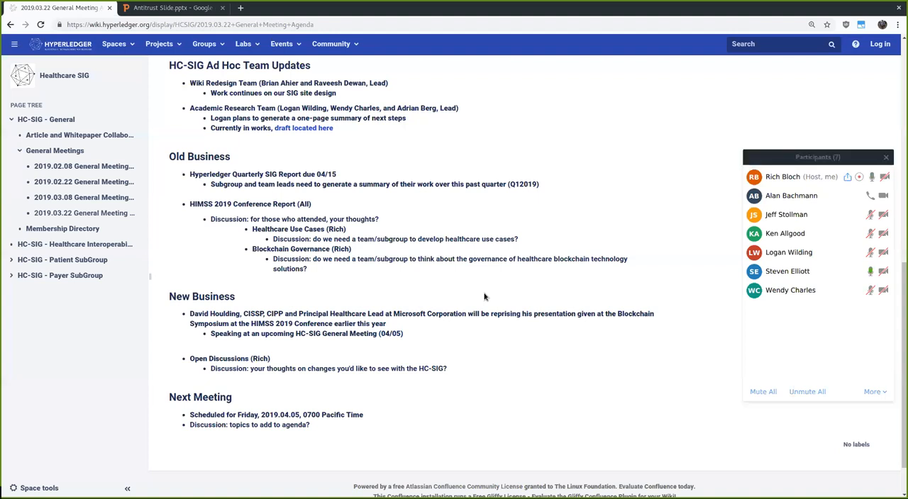
mouse_move(673, 469)
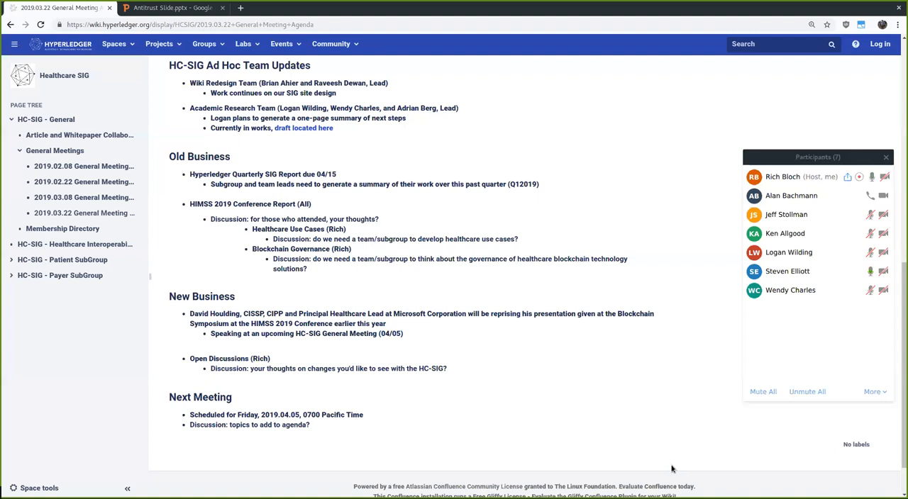
mouse_move(525, 375)
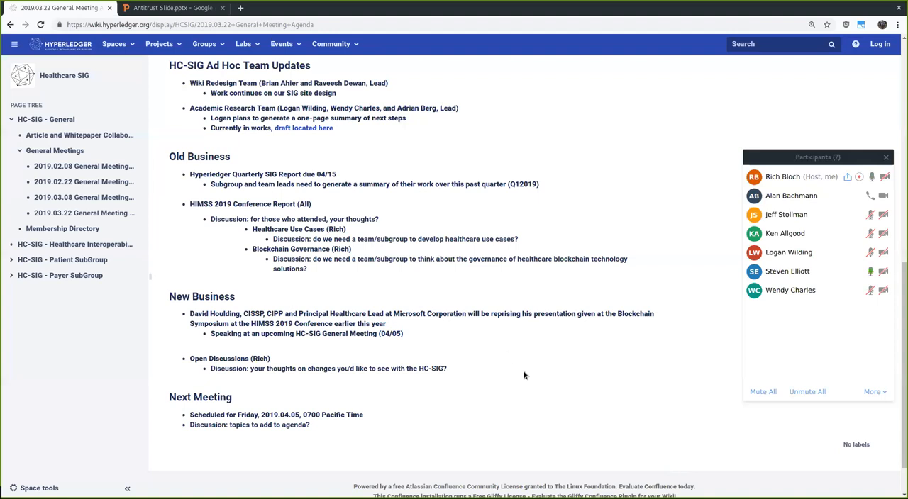
mouse_move(522, 323)
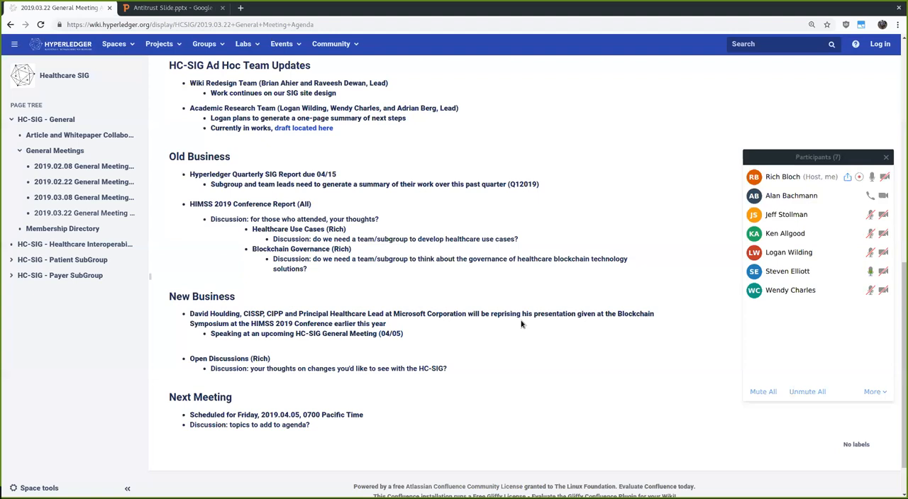
mouse_move(553, 380)
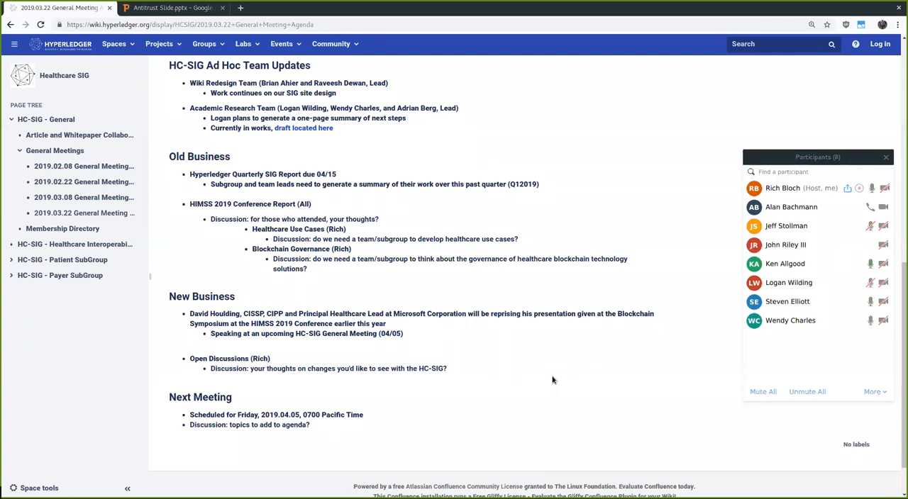
mouse_move(749, 461)
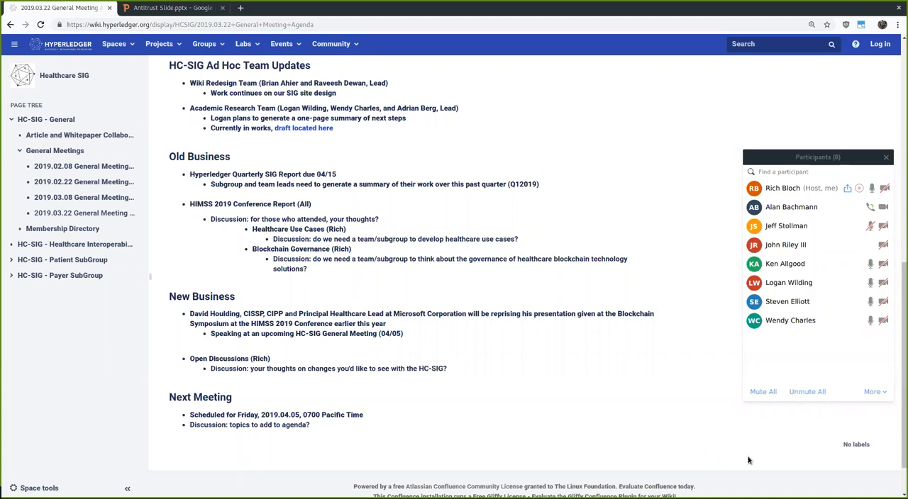